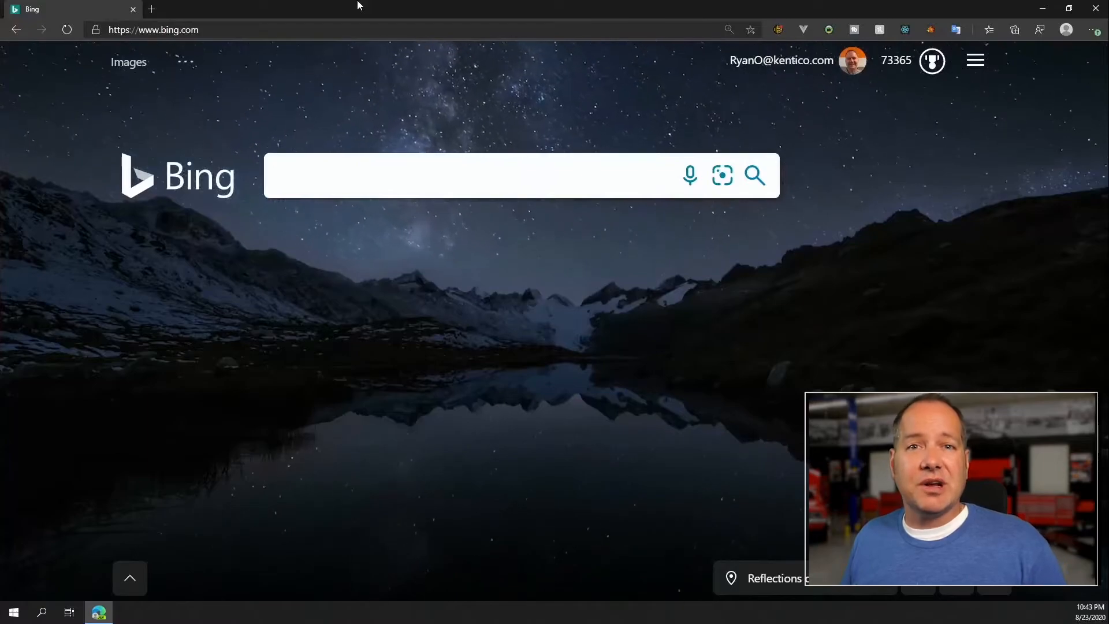
Go to xperience.io and navigate via the Product menu to the Roadmap page.
left_click(460, 176)
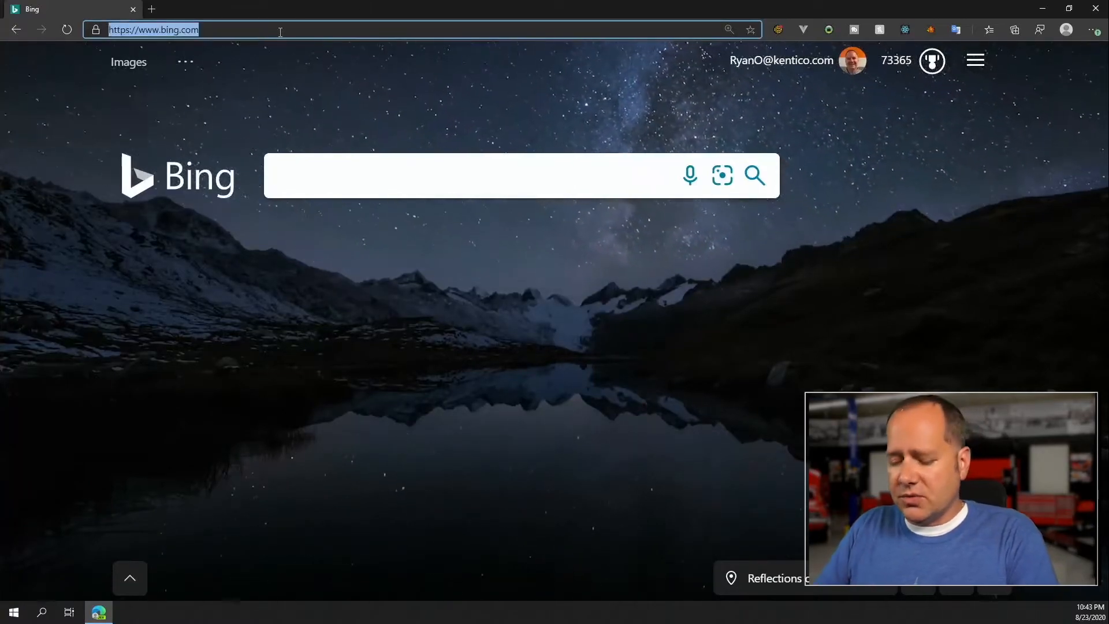
type("xperience.io")
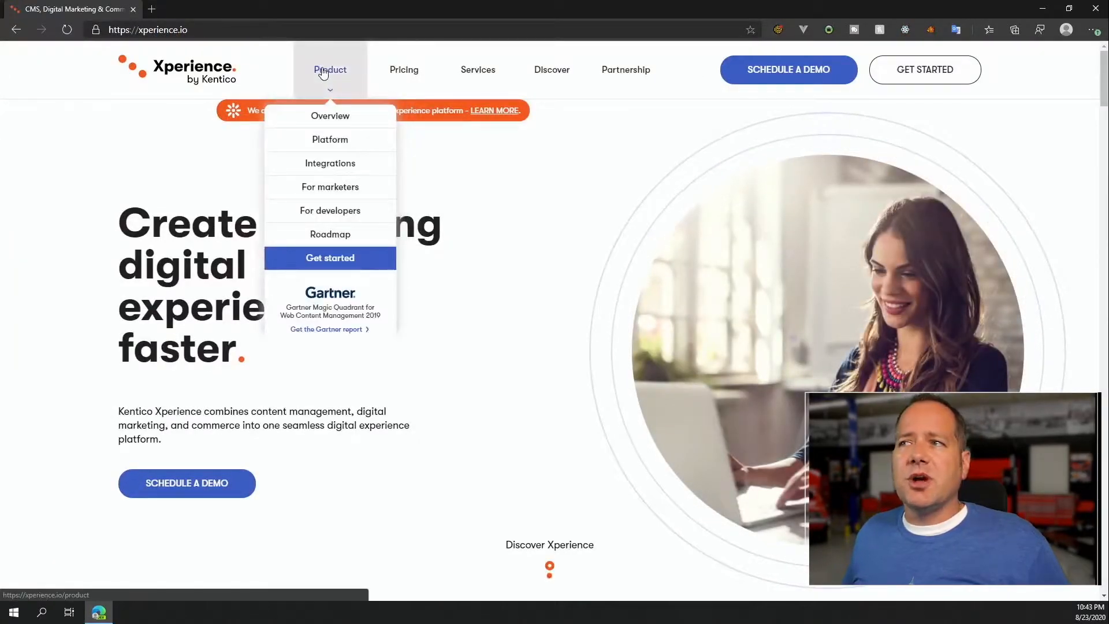
left_click(330, 234)
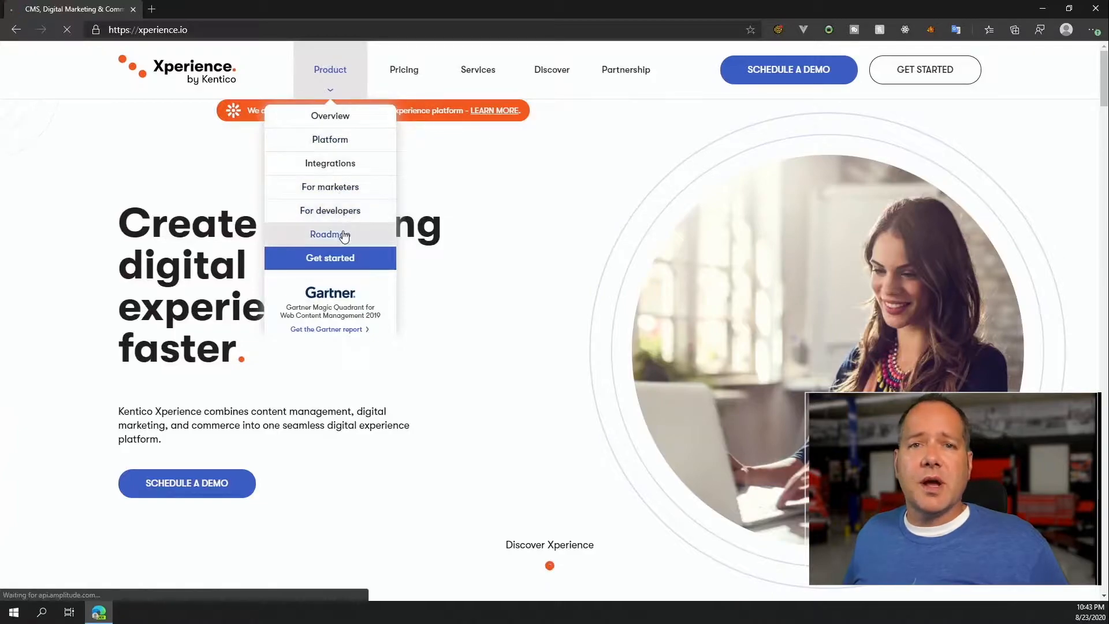
left_click(329, 234)
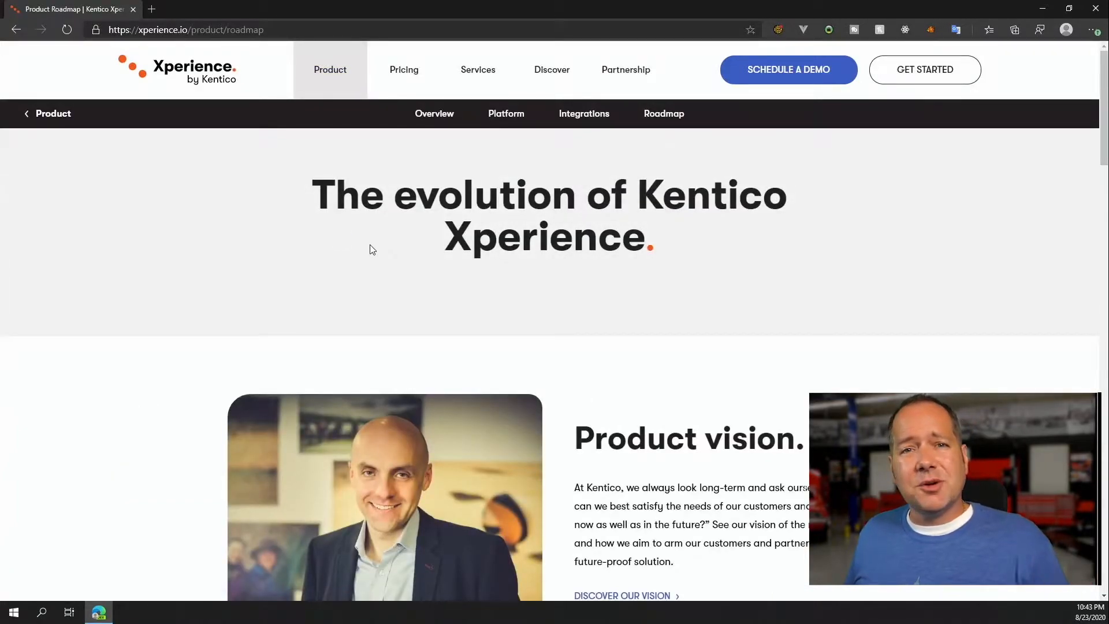
Scroll through Product vision, Roadmap, version history and support lifecycle, ending at the Roadmap section.
scroll("down", 3)
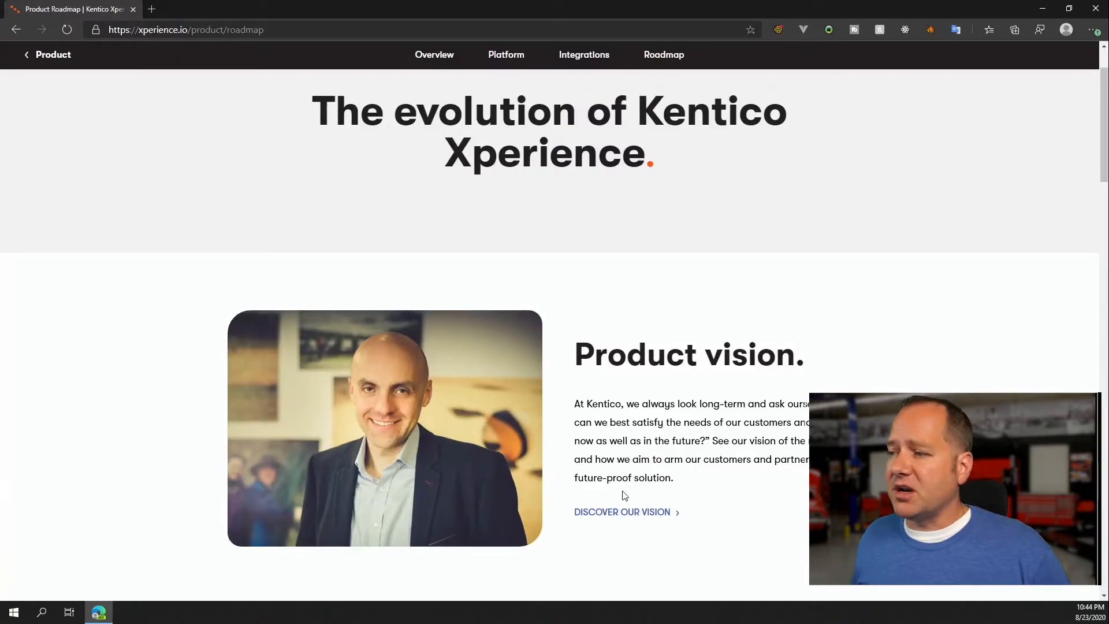
scroll("down", 3)
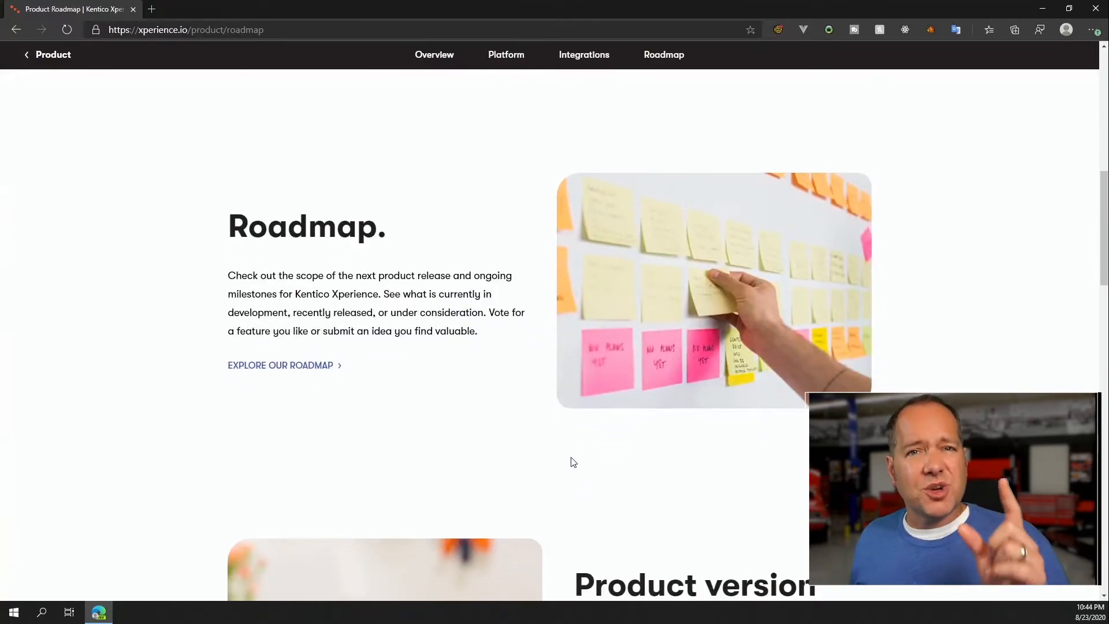
scroll("down", 3)
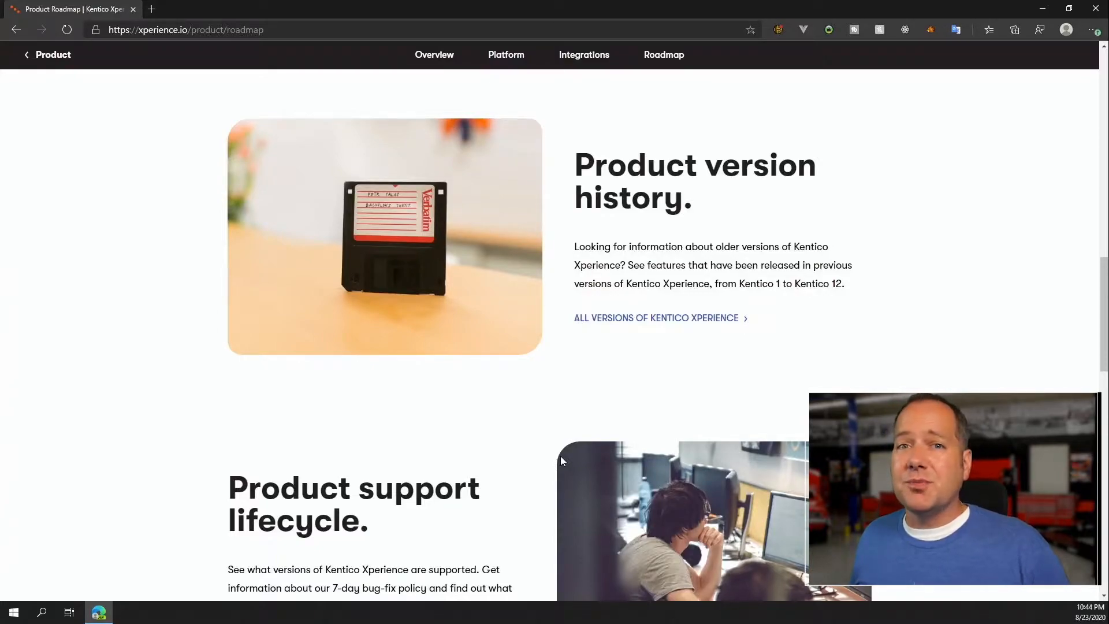
scroll("down", 3)
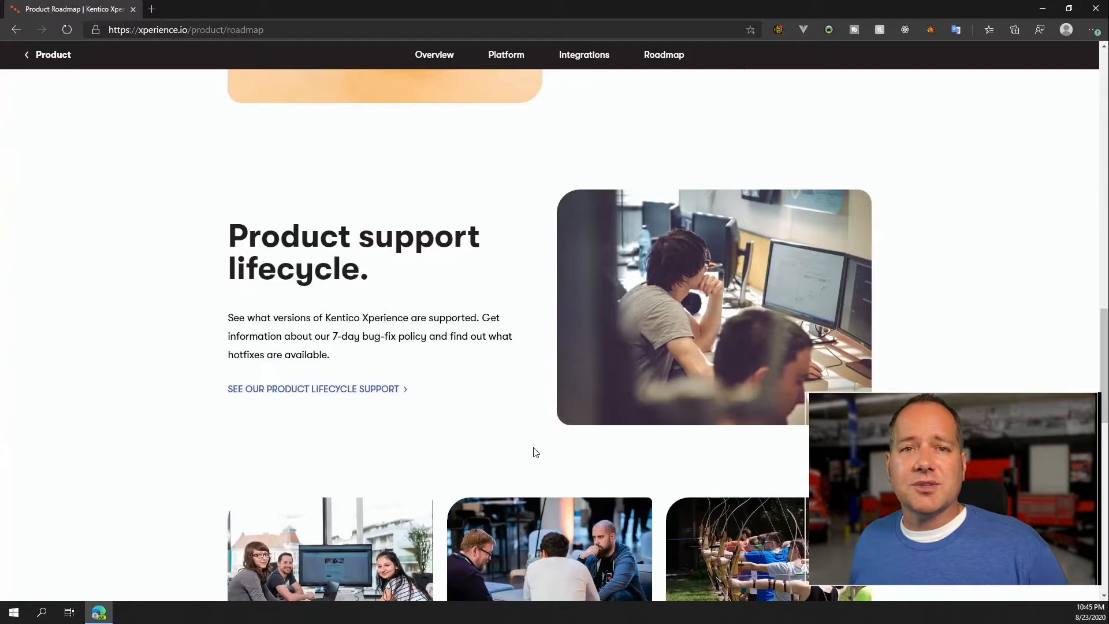
scroll("down", 3)
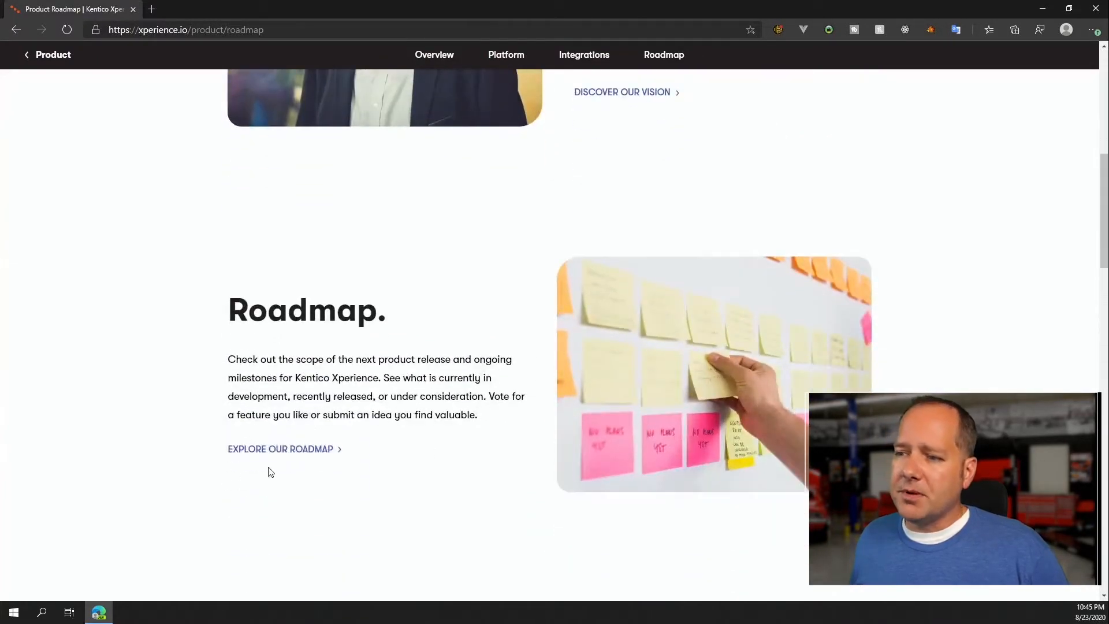
Launch the productboard roadmap portal via EXPLORE OUR ROADMAP and show the In development features.
left_click(280, 449)
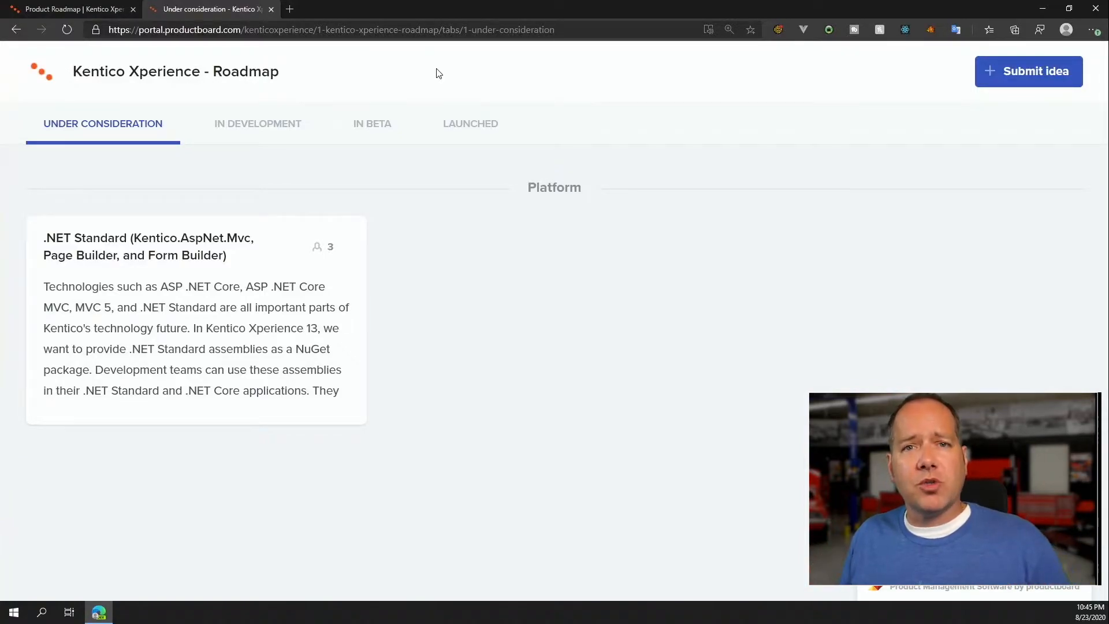
left_click(257, 124)
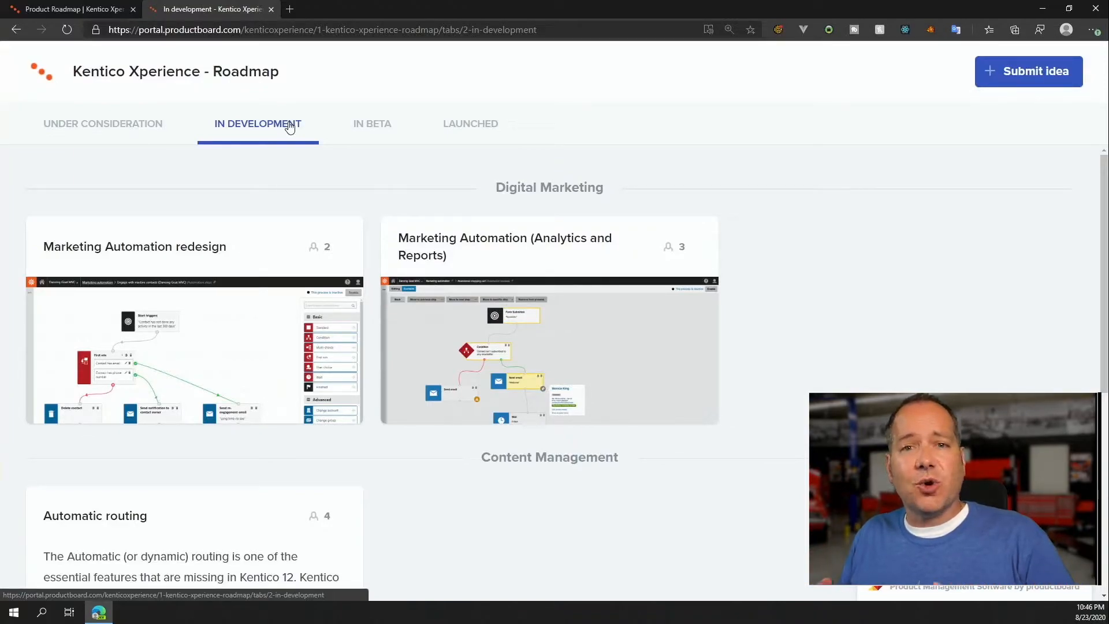
View the In beta features, then the Launched features including the Rich Text Editor.
left_click(372, 123)
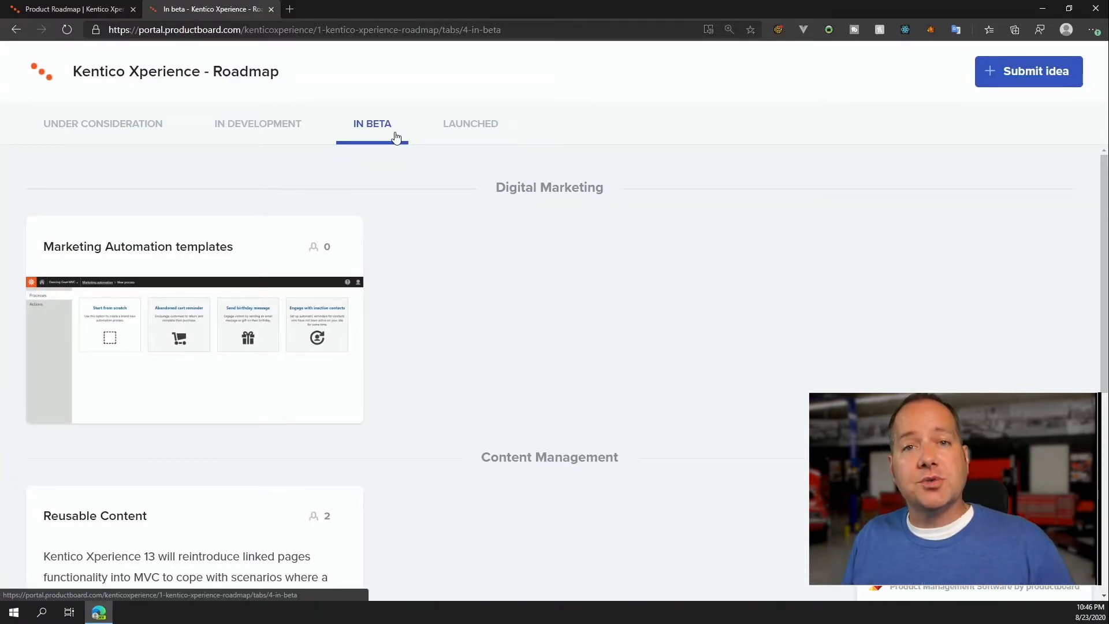
left_click(470, 123)
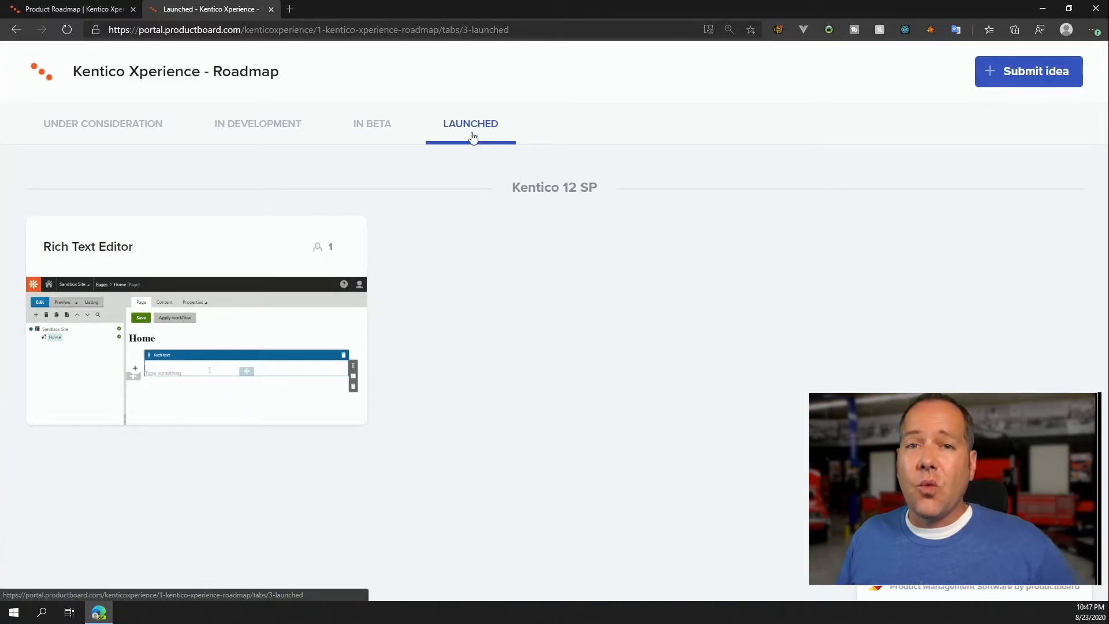
type("Hello from")
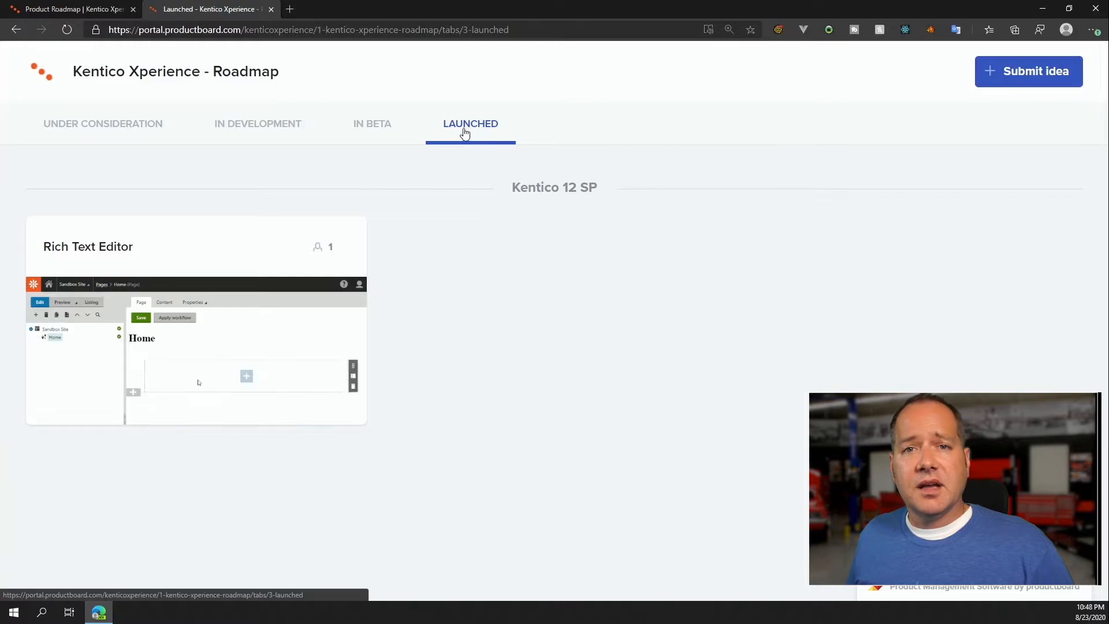
Review the Rich Text Editor card, close it, and start a Submit new idea with text 'Hello from Kenti'.
left_click(88, 246)
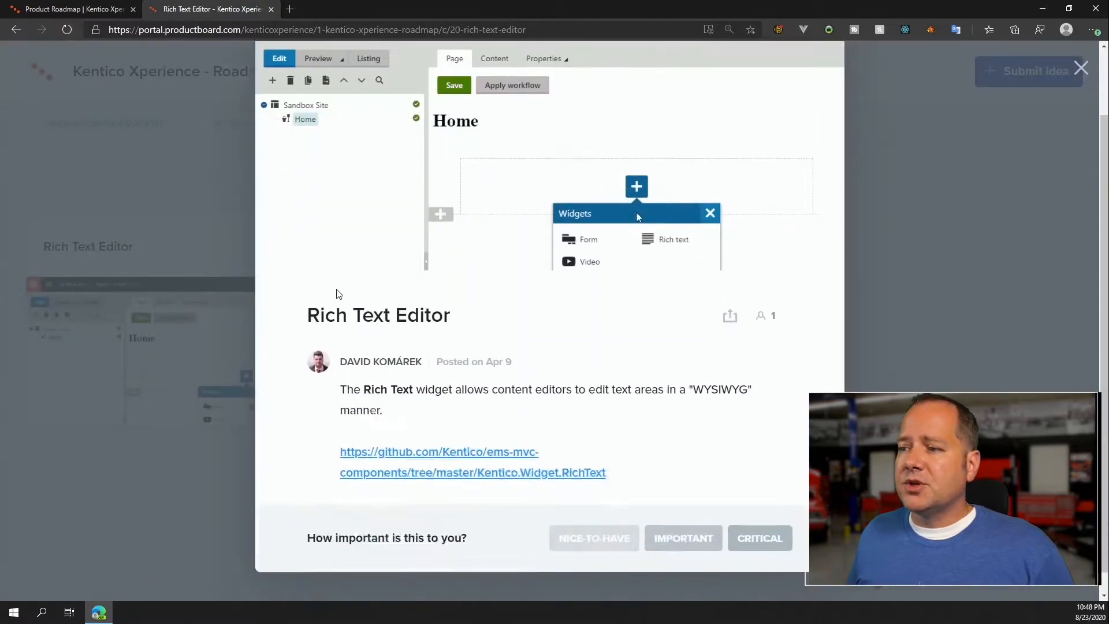
left_click(672, 240)
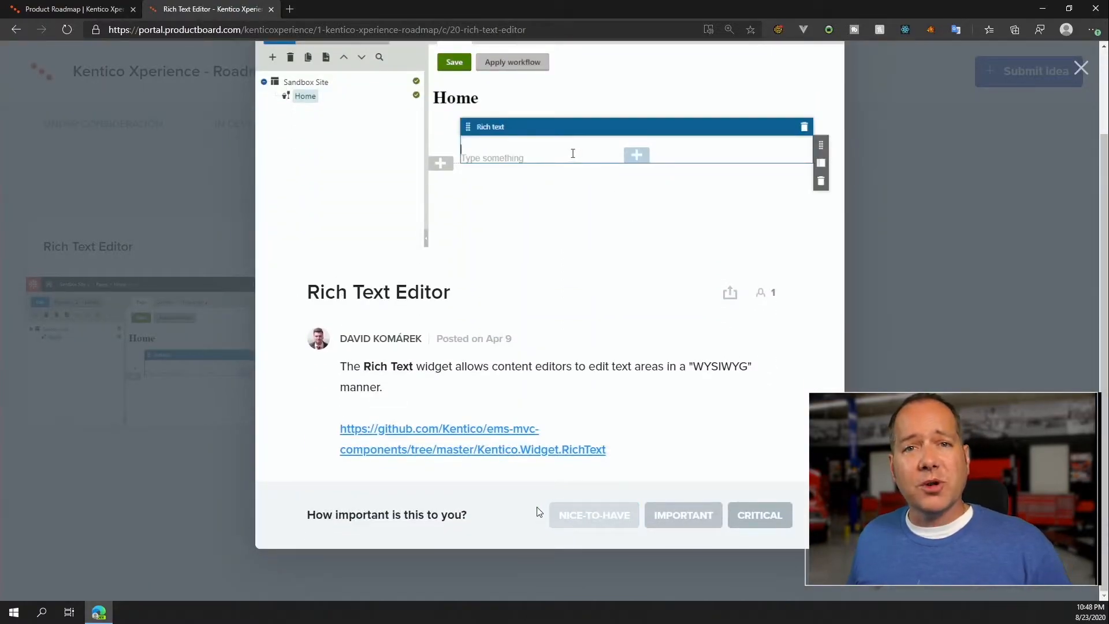
type("Hello")
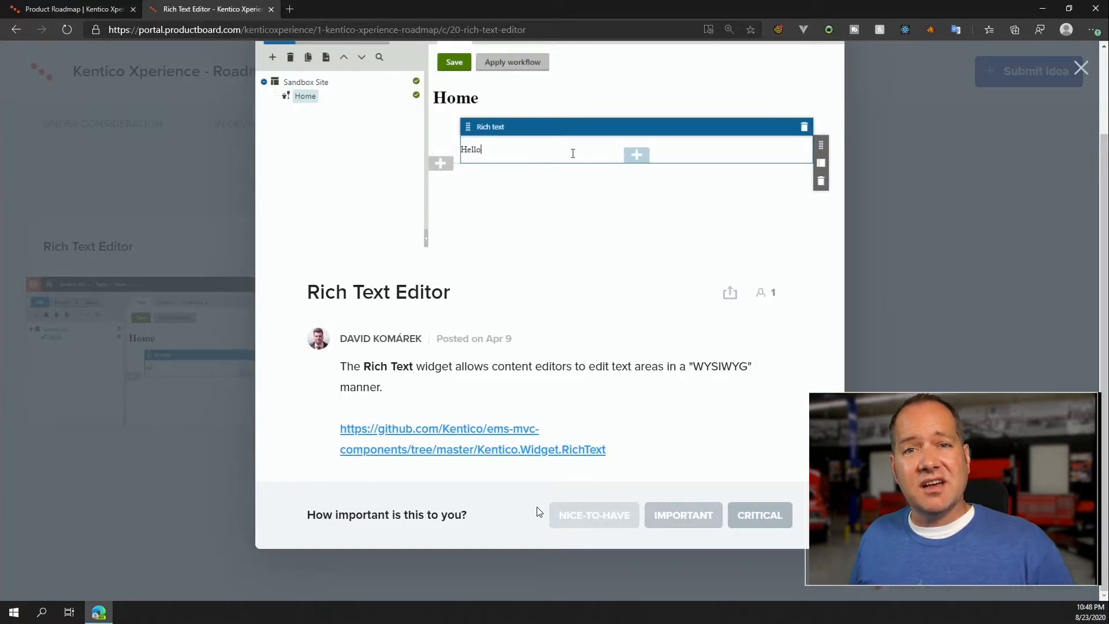
type("from Kentico!")
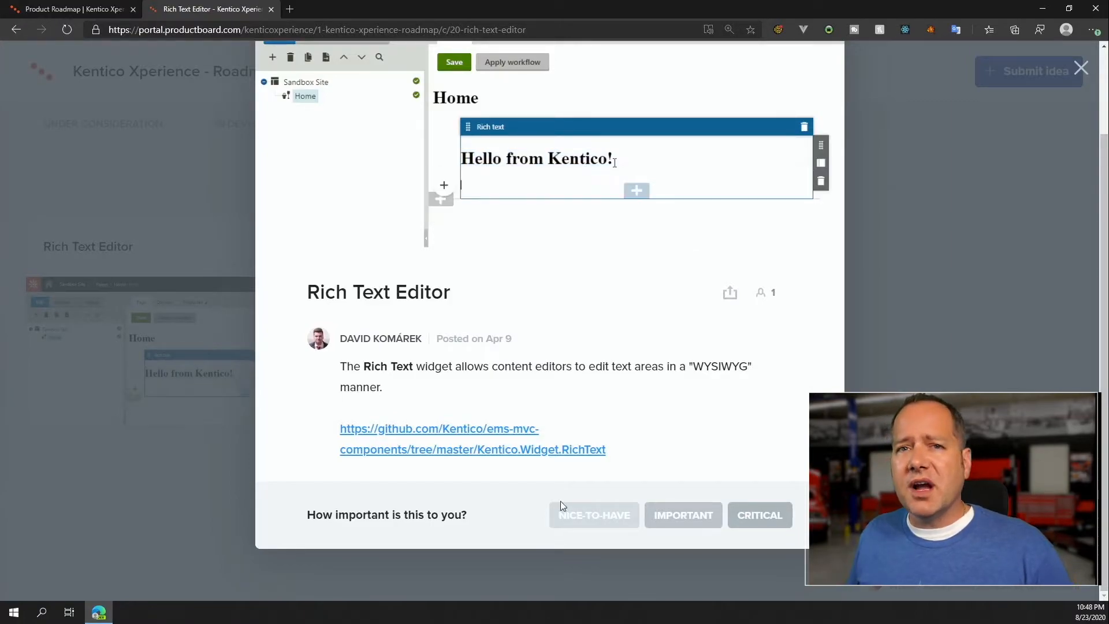
left_click(470, 123)
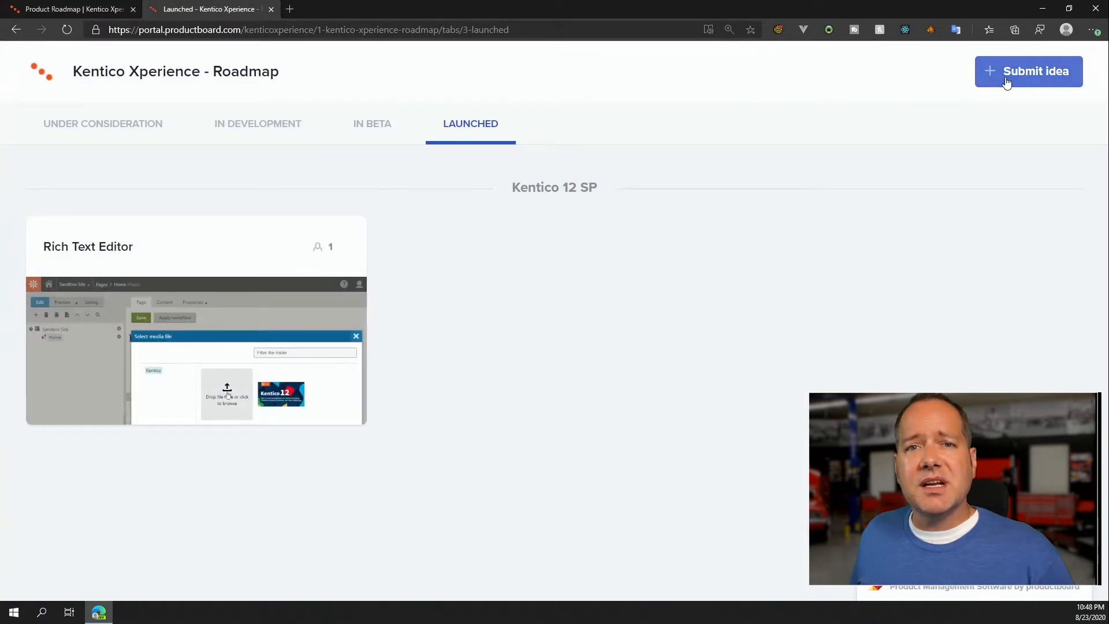
left_click(1027, 70)
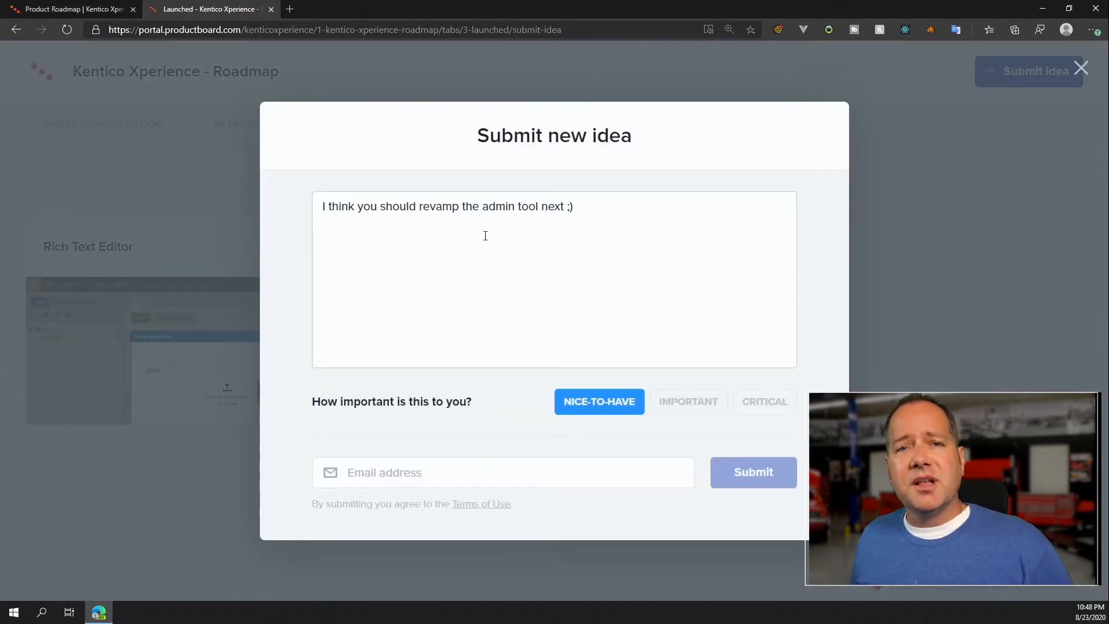